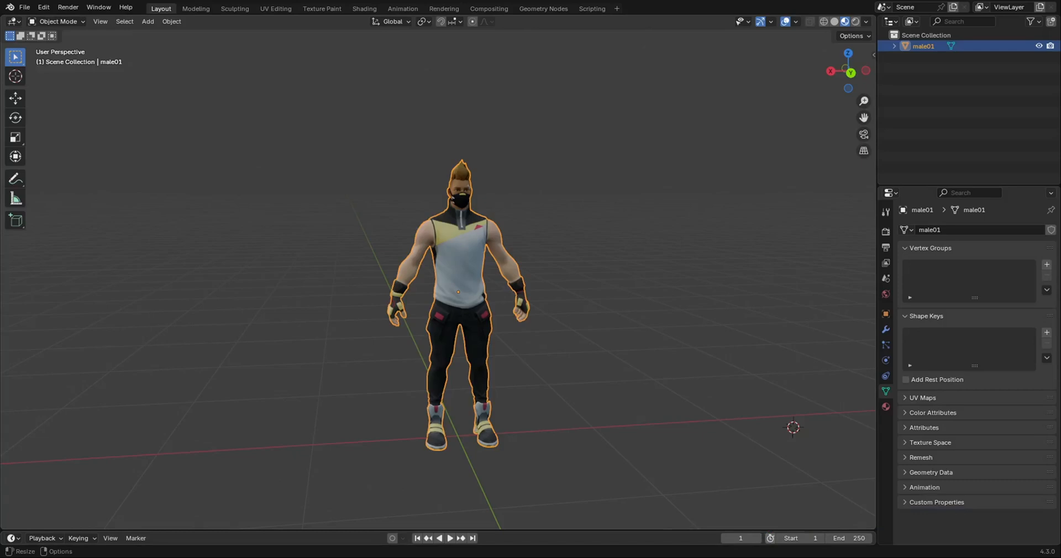
- Reselect the male01 character model alone in the viewport
click(668, 432)
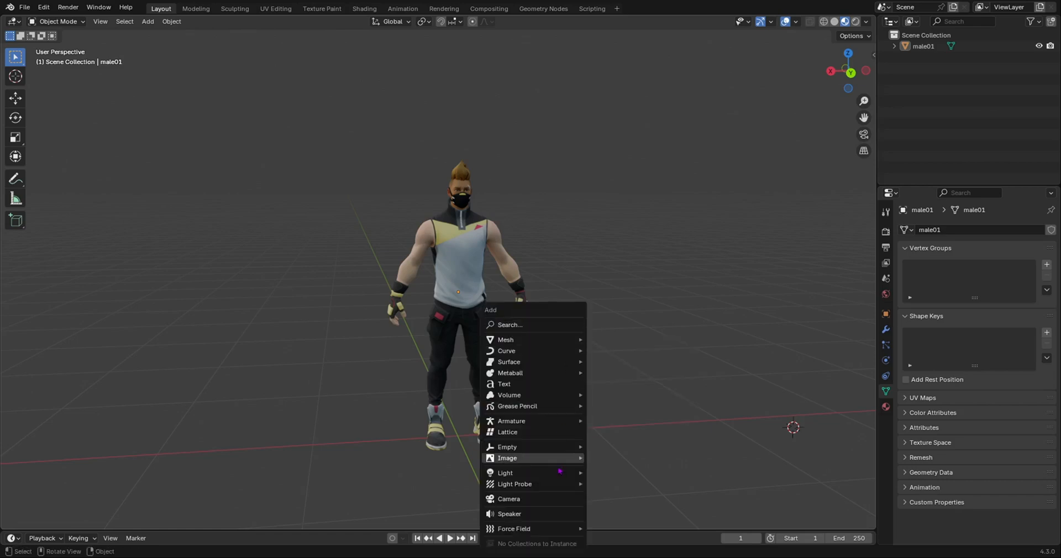
click(660, 303)
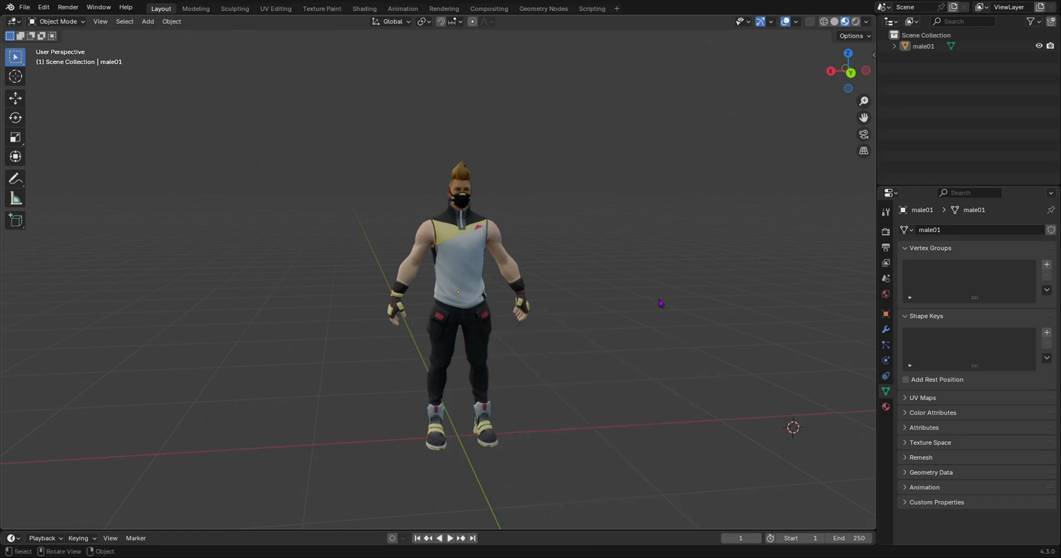
mouse_move(662, 307)
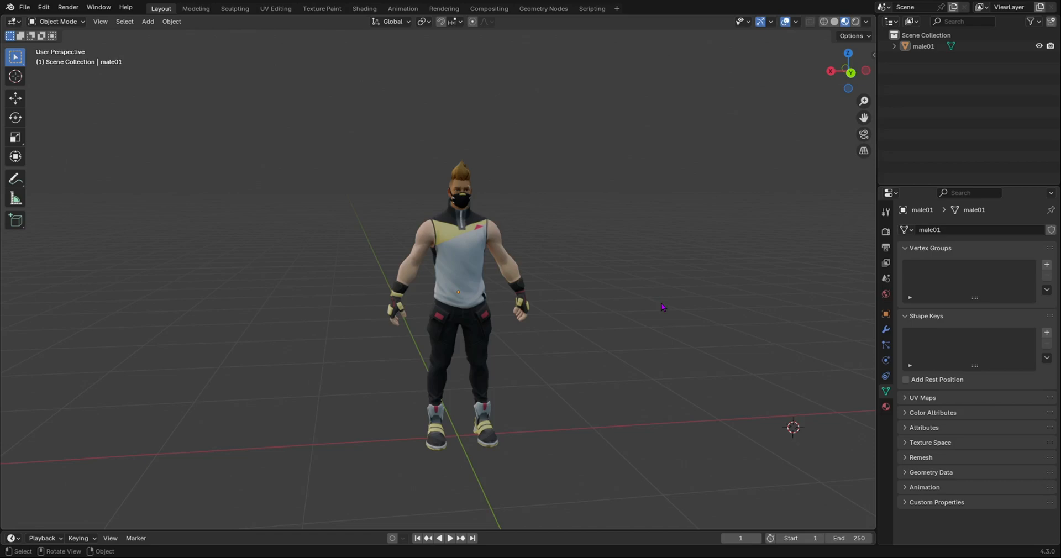
click(461, 267)
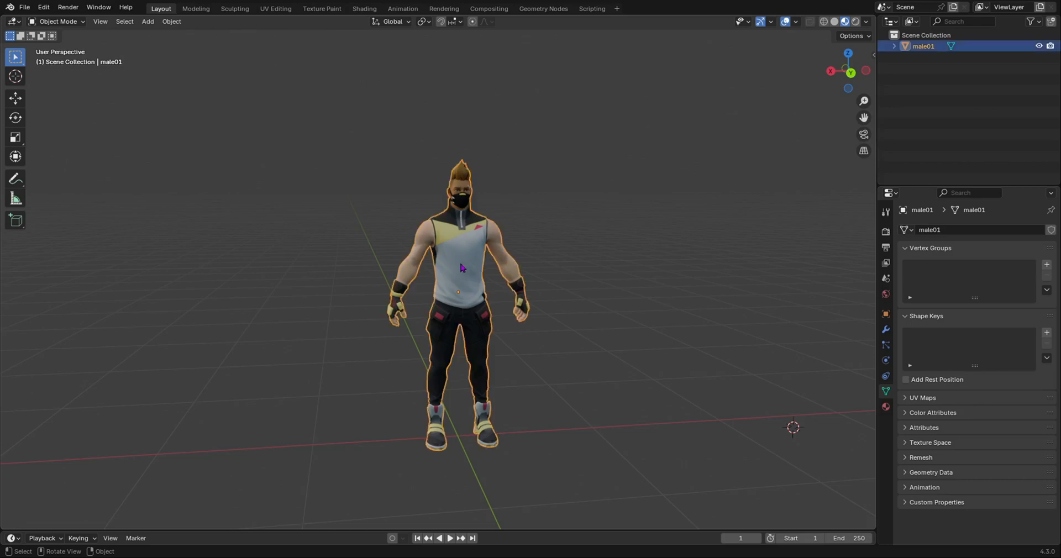
- Export the model as Character1.fbx via File > Export > FBX
click(24, 7)
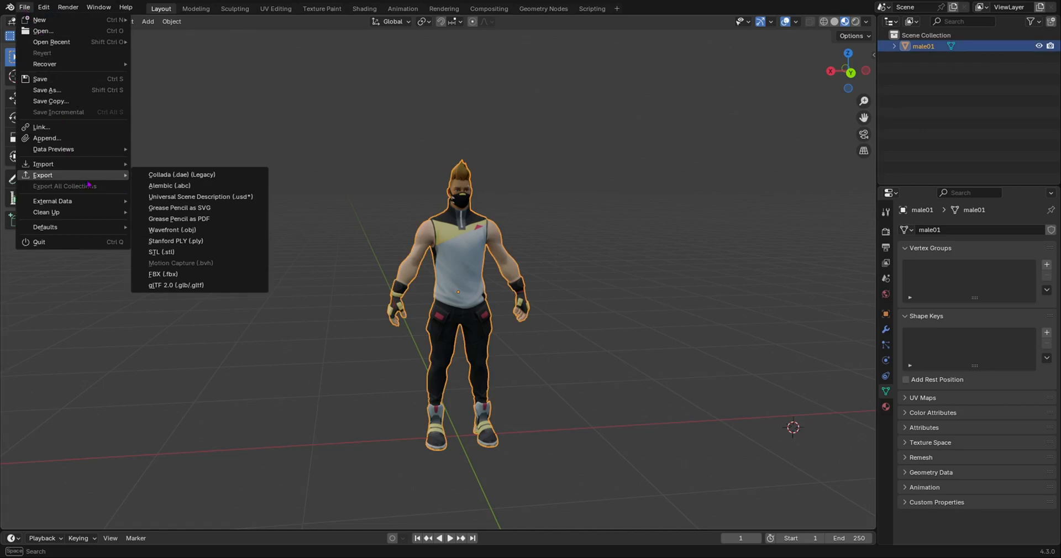
click(163, 274)
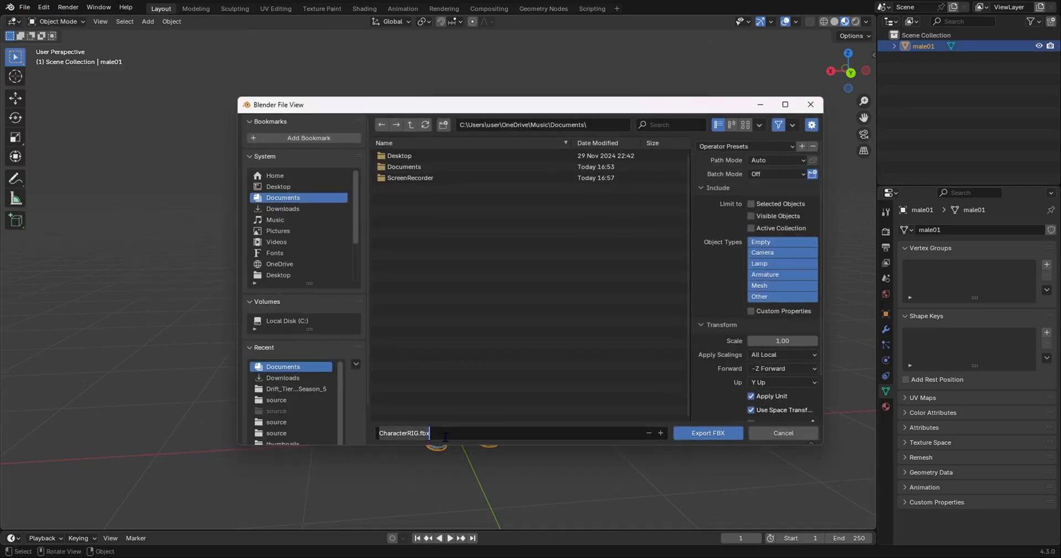
key(backspace)
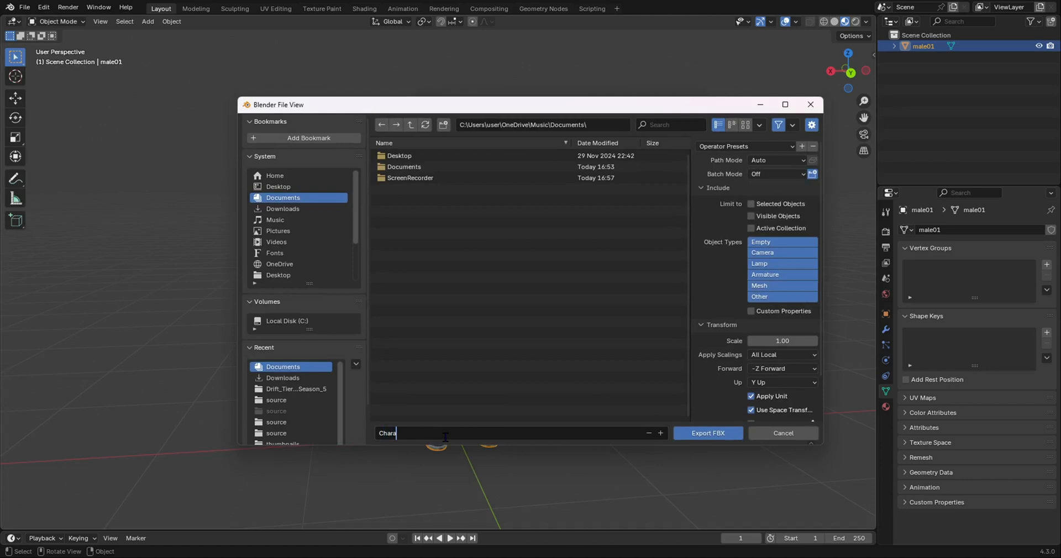
text(cter1)
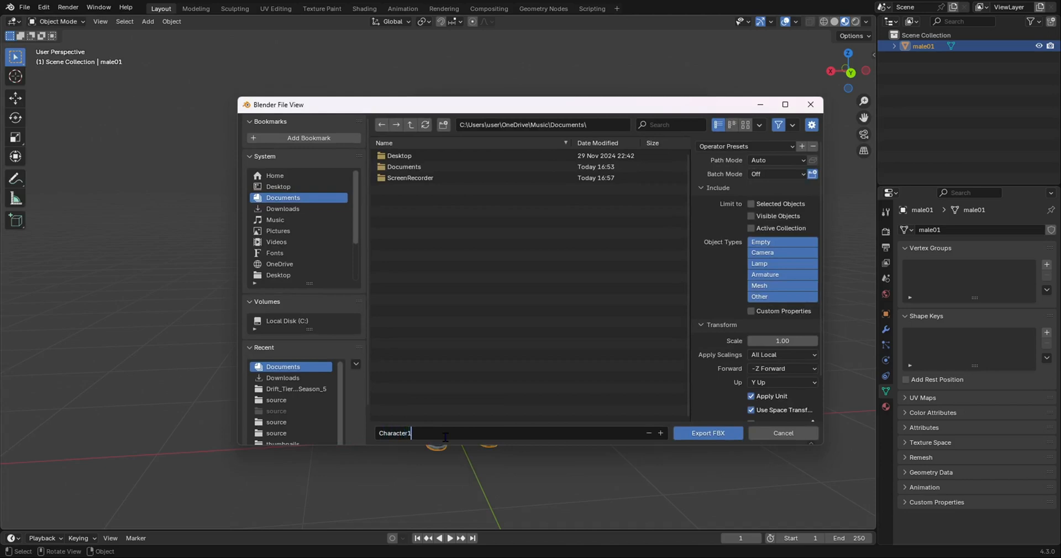
click(707, 433)
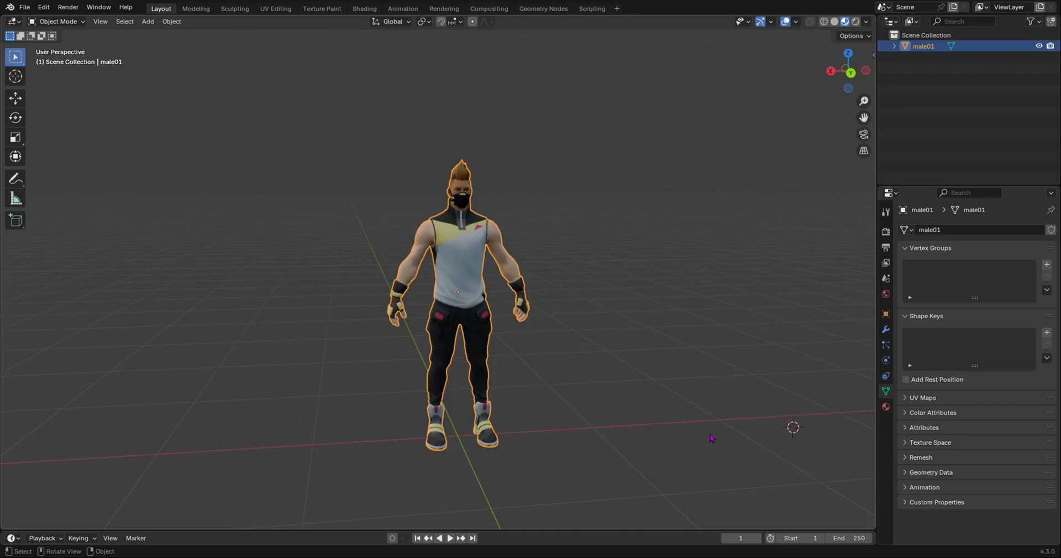
click(650, 428)
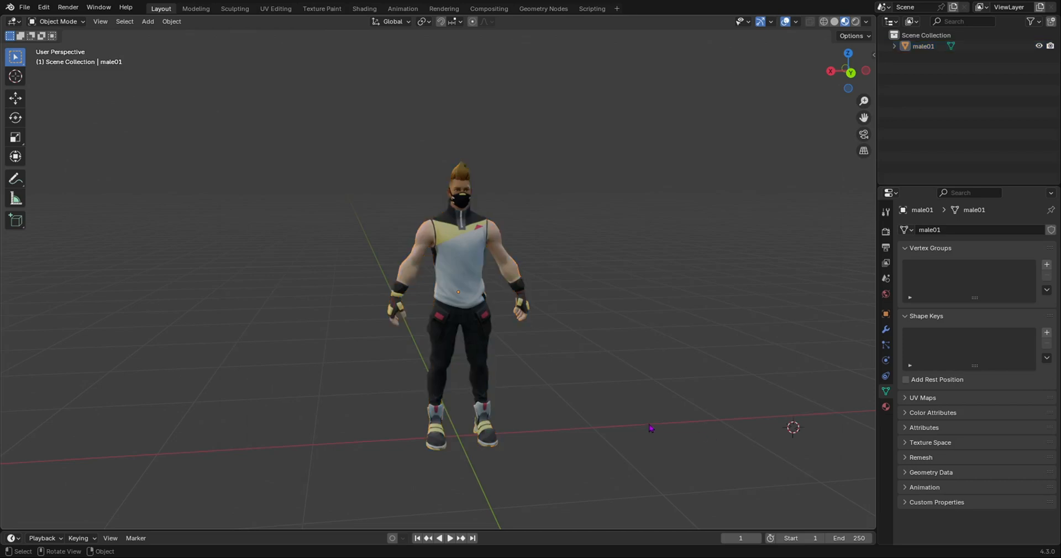
mouse_move(652, 433)
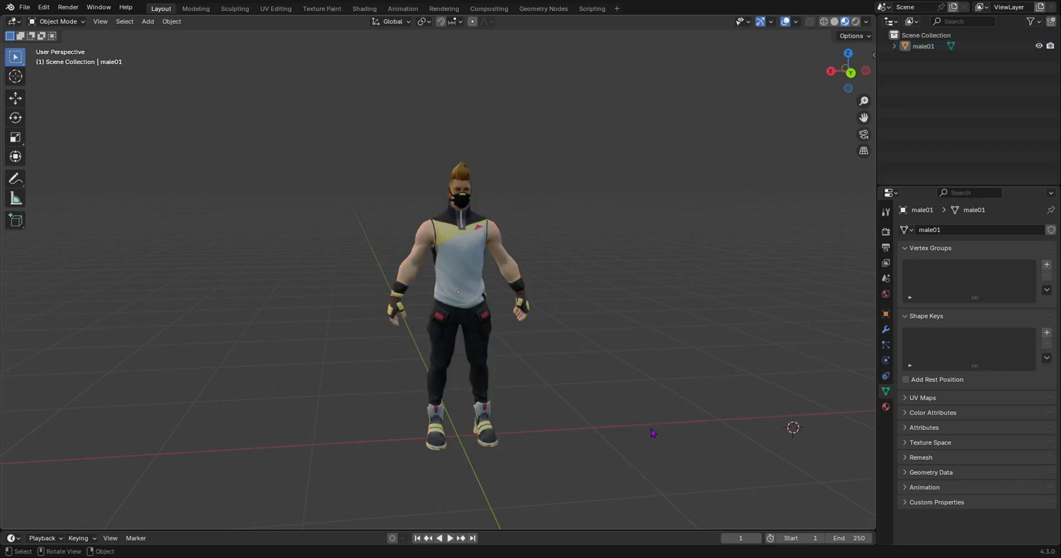
mouse_move(645, 453)
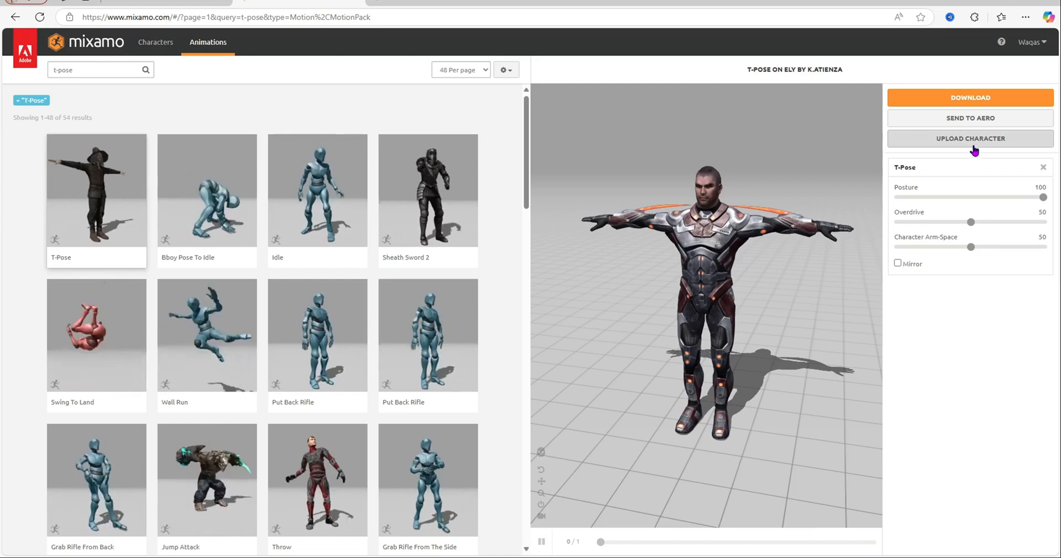
- Upload the exported Character1.fbx into Mixamo's auto-rigger
click(969, 139)
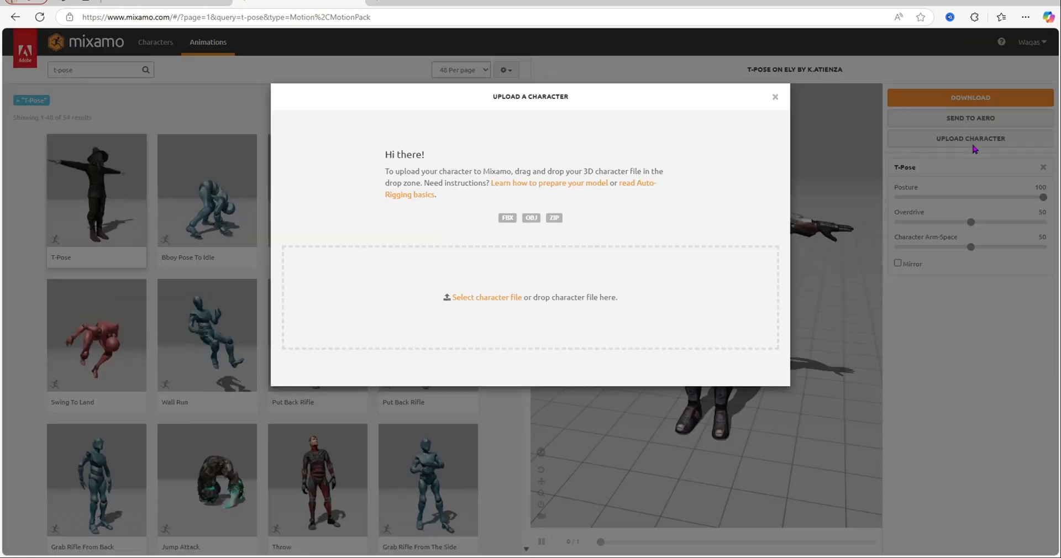
click(486, 297)
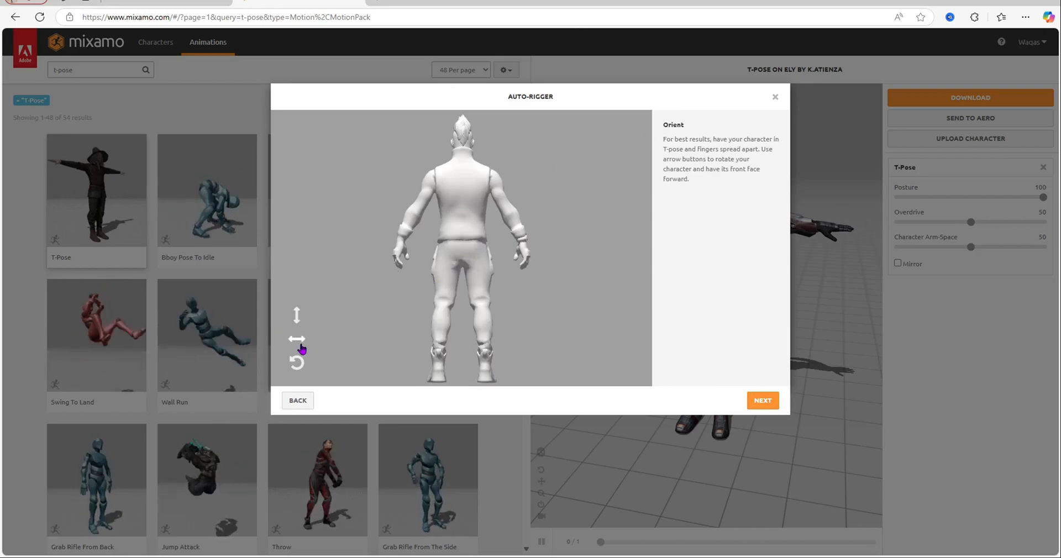
mouse_move(296, 340)
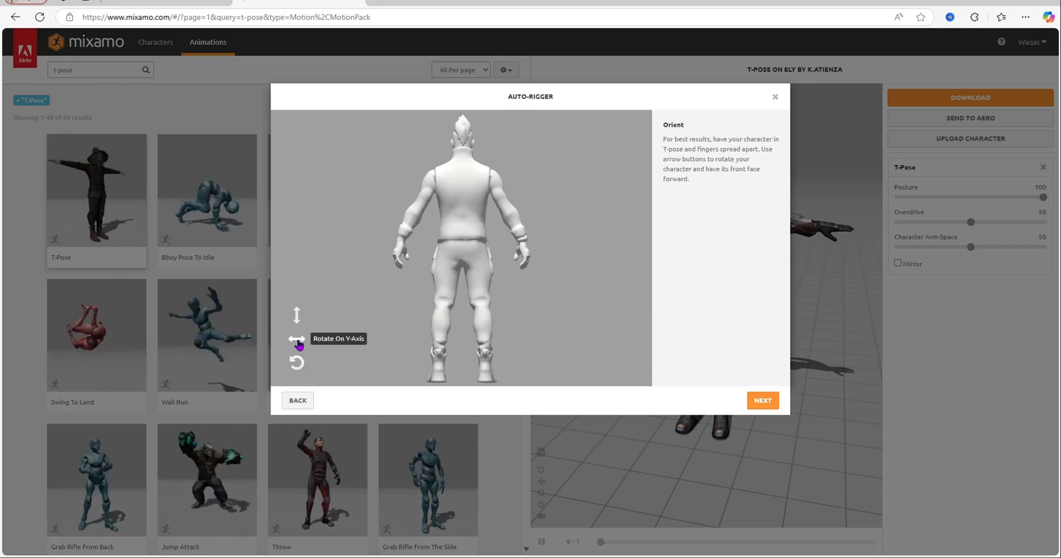
- Rotate the character on the Y-axis to face front and continue to marker placement
click(296, 339)
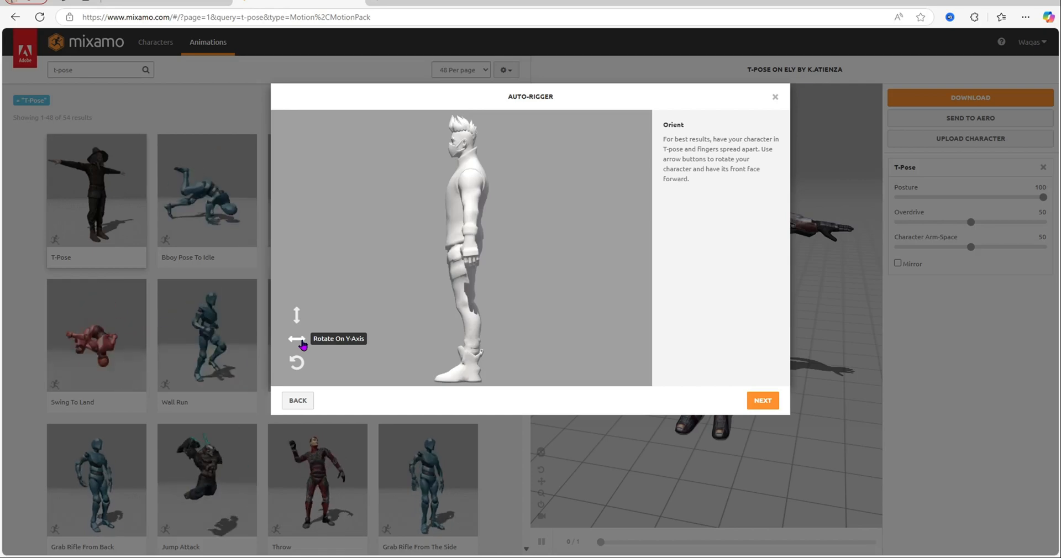
click(297, 338)
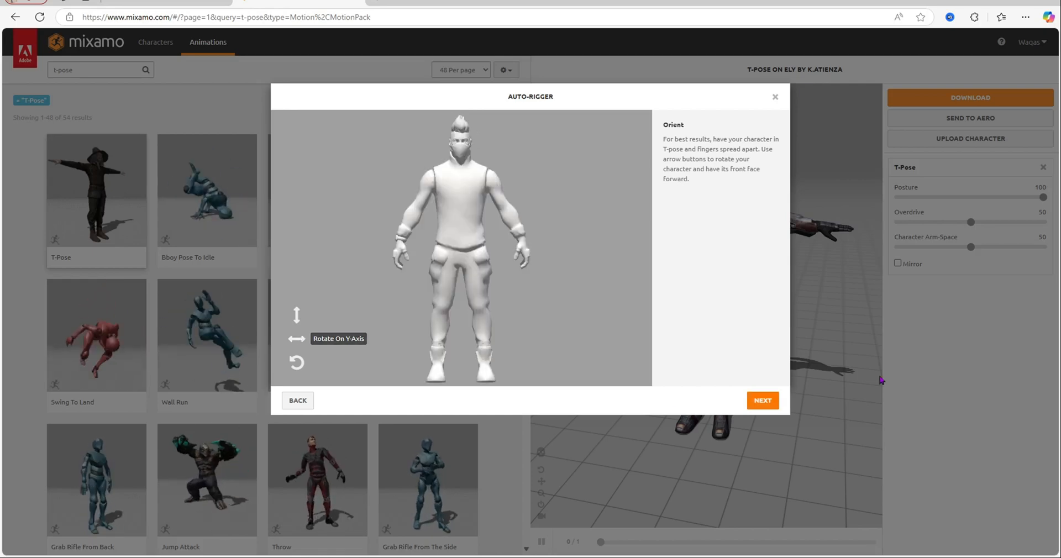
click(762, 400)
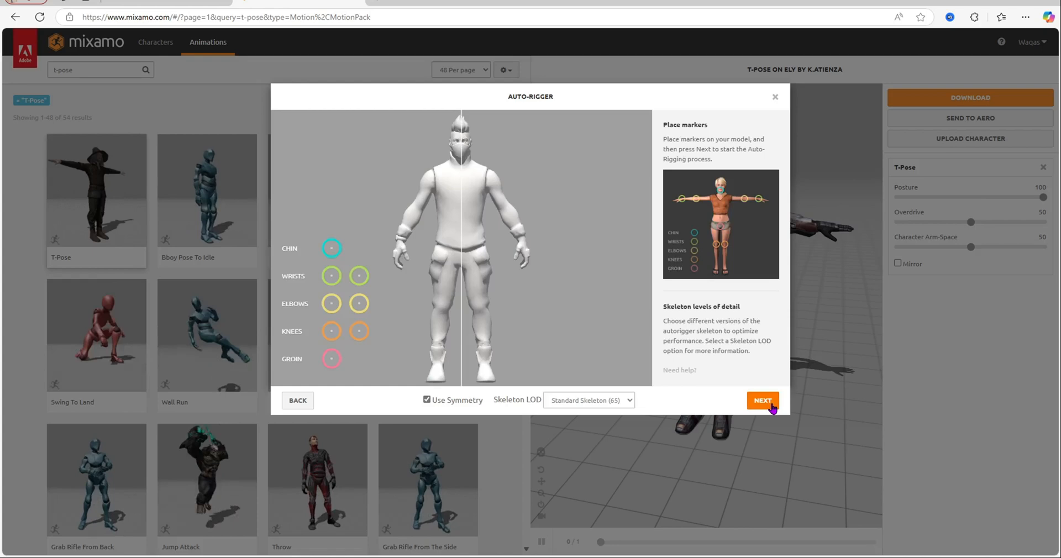
mouse_move(407, 254)
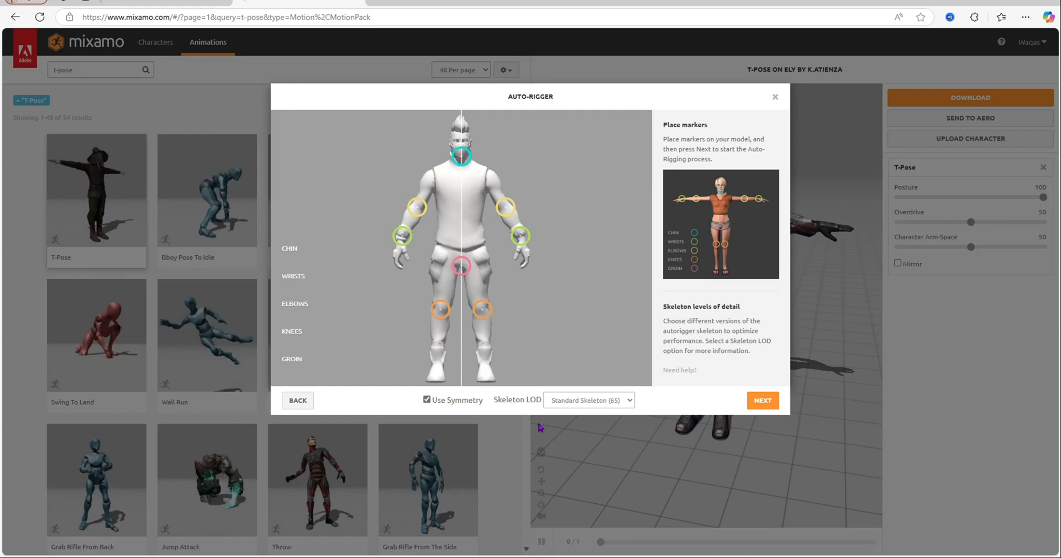
- Accept the placed markers with the Standard Skeleton (65) and start auto-rigging
click(762, 401)
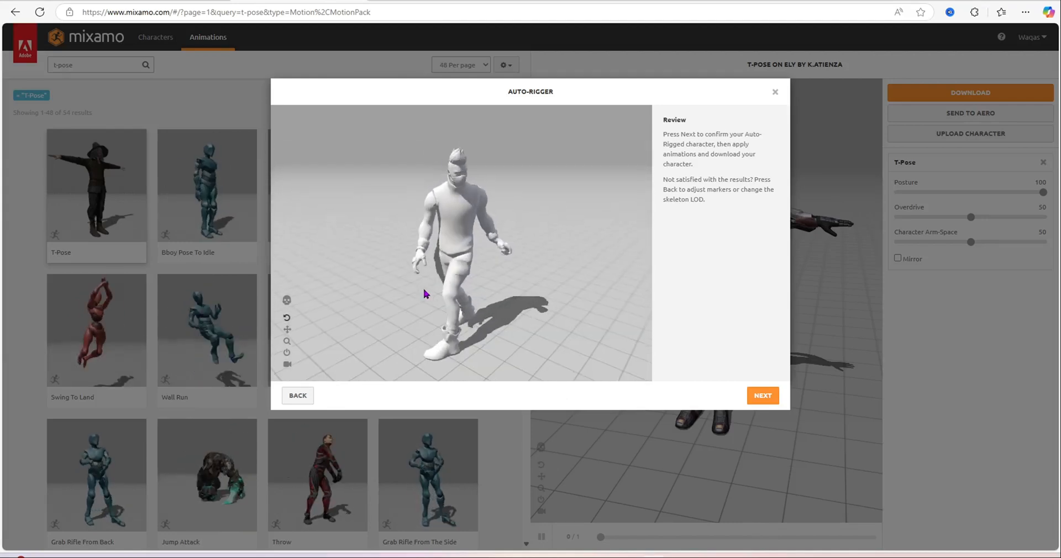
- Confirm the auto-rig and replace the previous character with the new upload
click(762, 395)
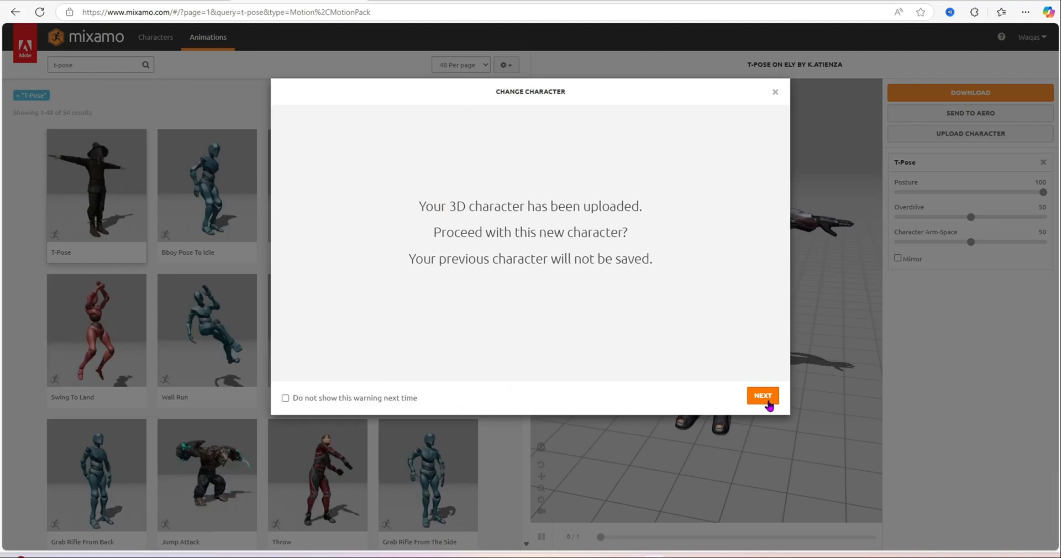
click(763, 395)
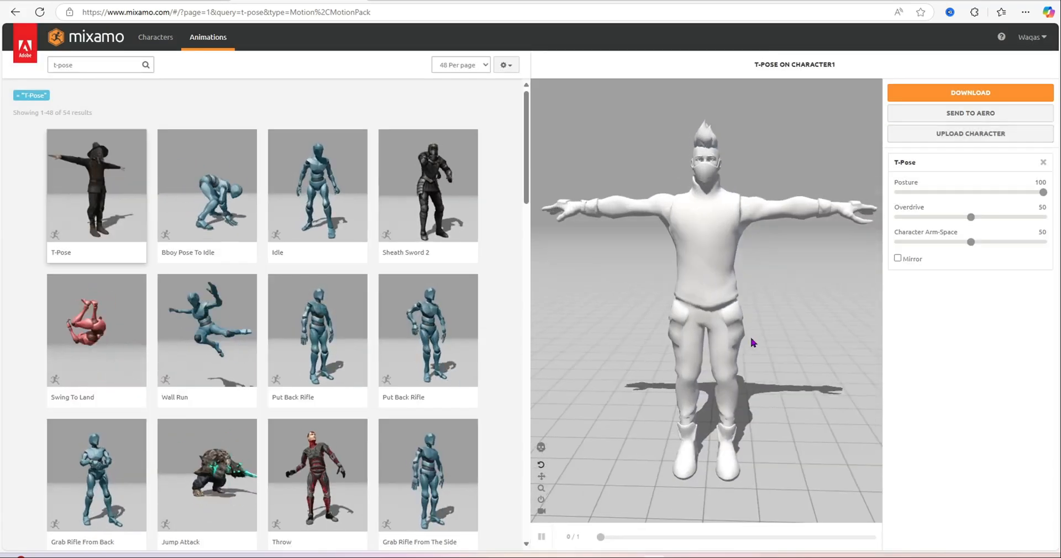
- Preview Bboy Pose To Idle, reapply the T-Pose, and bring up its download settings
click(206, 184)
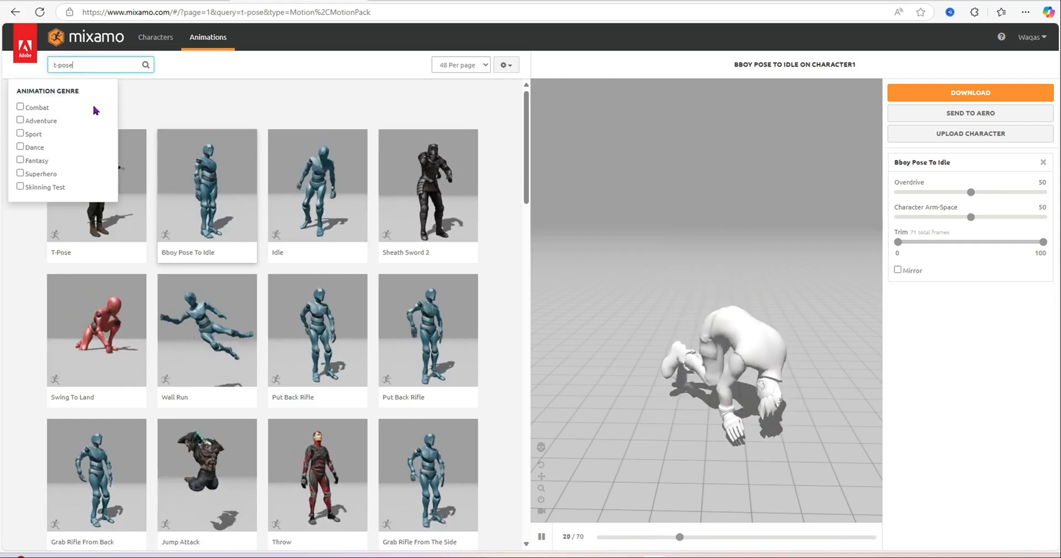
click(96, 184)
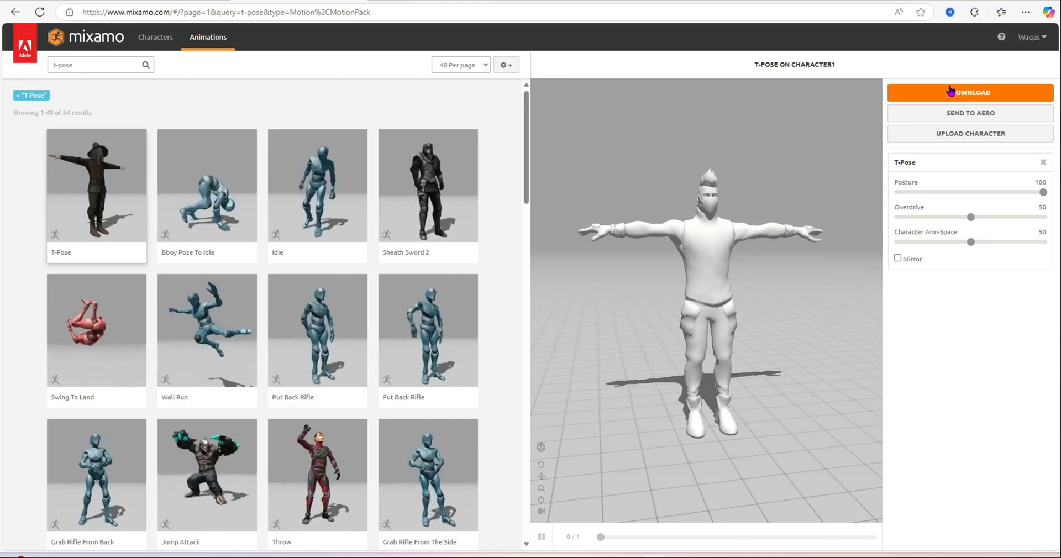
mouse_move(959, 108)
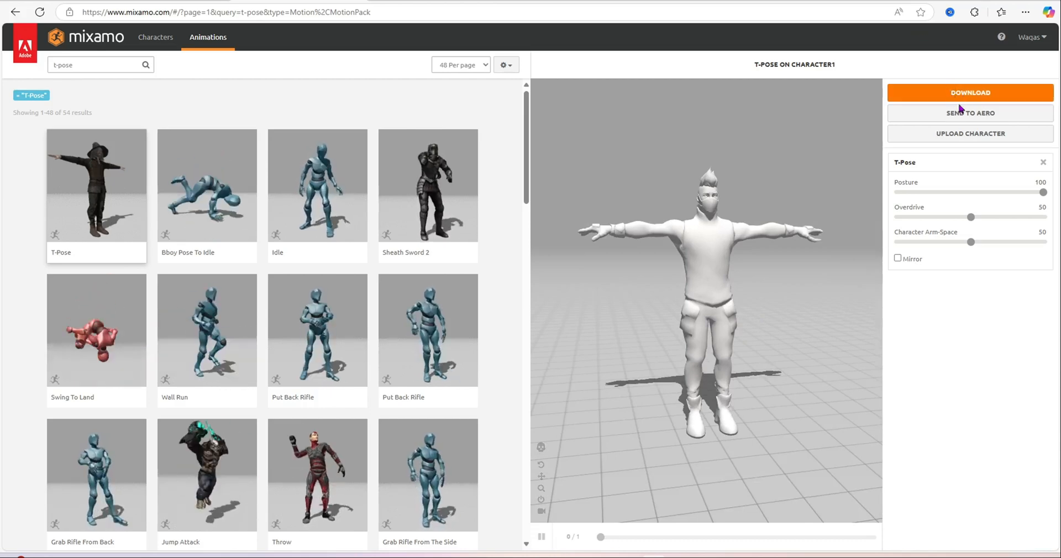
click(968, 93)
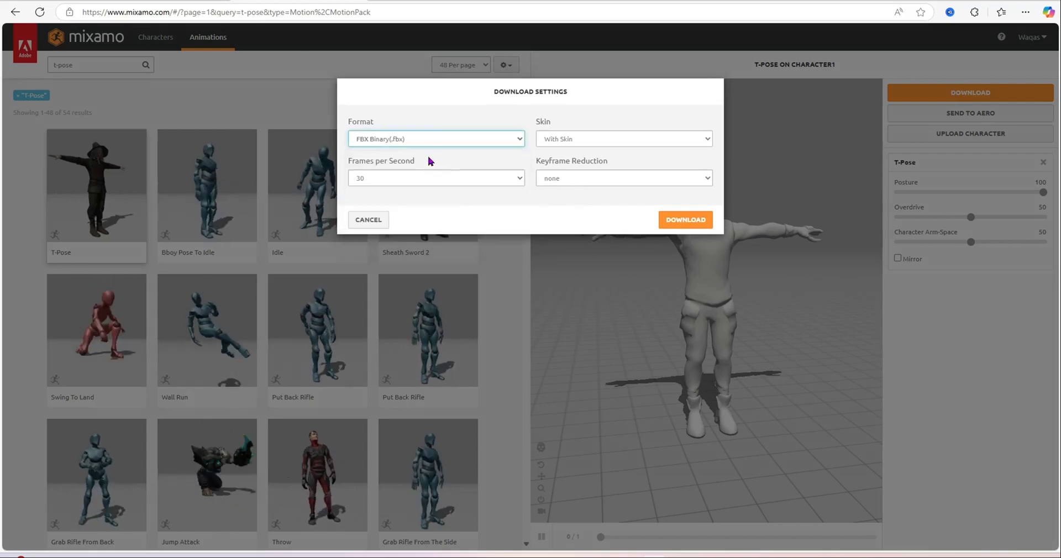
- Download the T-Pose as FBX Binary with skin at 30 frames per second
click(436, 178)
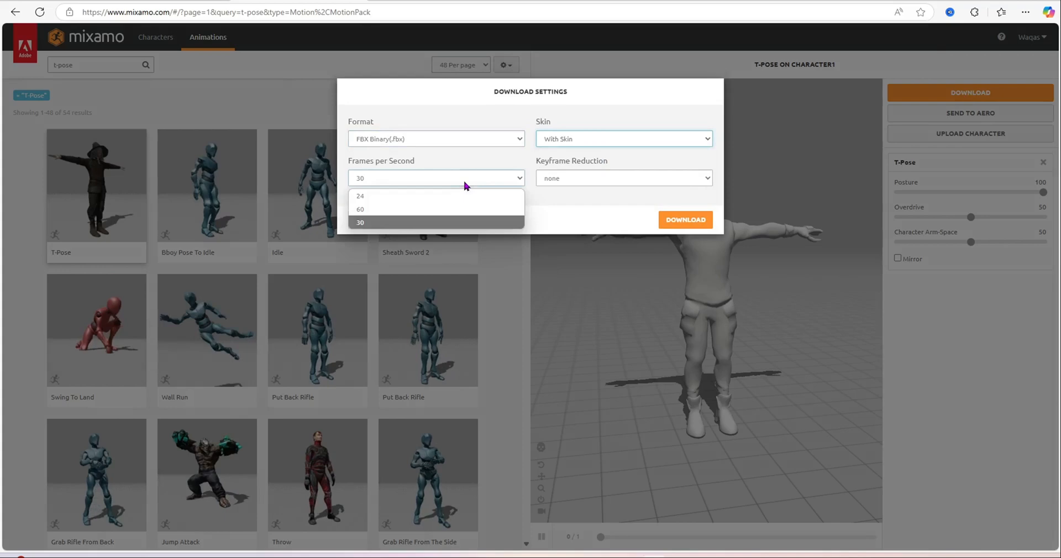
click(360, 222)
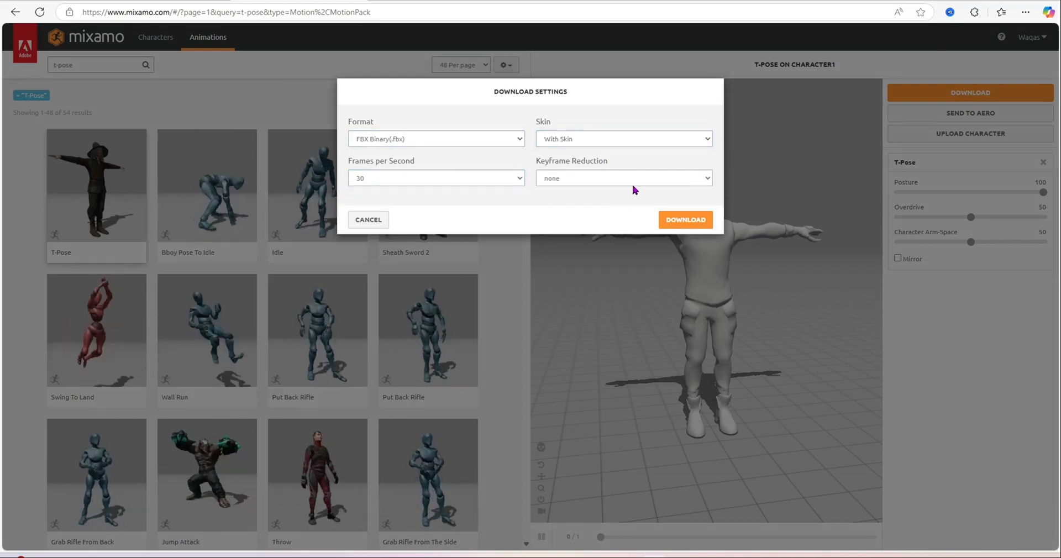
click(684, 219)
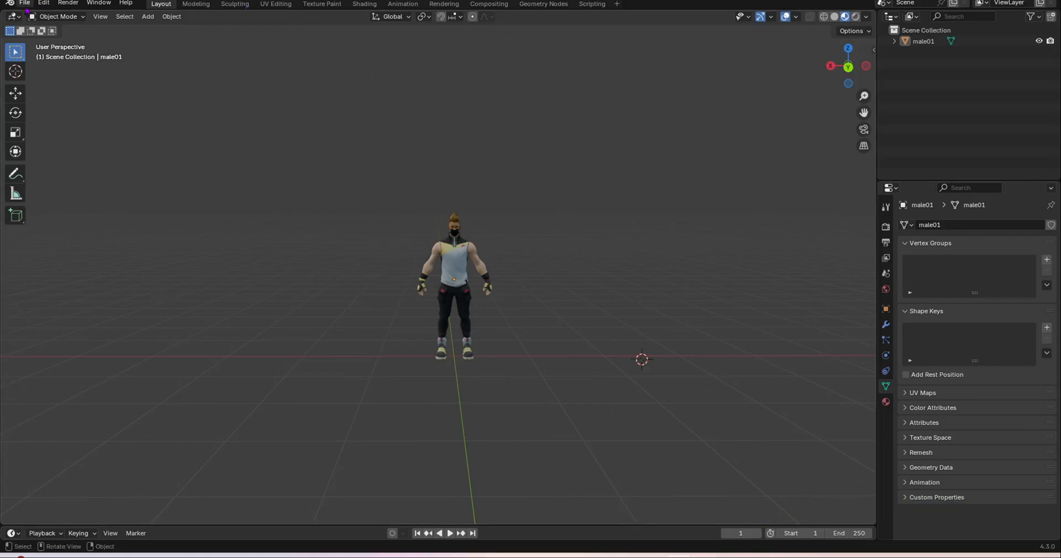
- Import T-Pose.fbx from Downloads so the Mixamo armature joins the scene
click(43, 169)
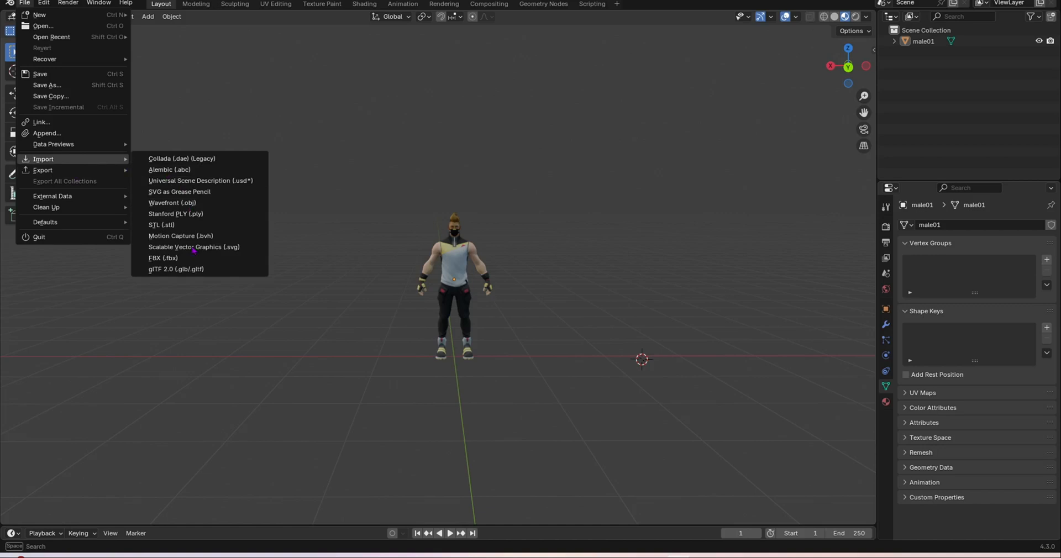
mouse_move(163, 258)
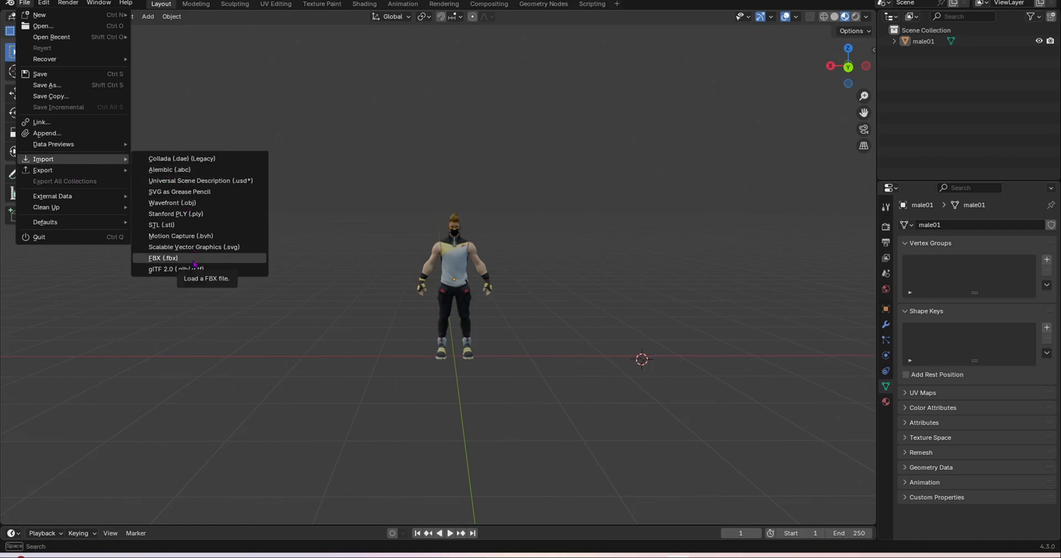
click(163, 258)
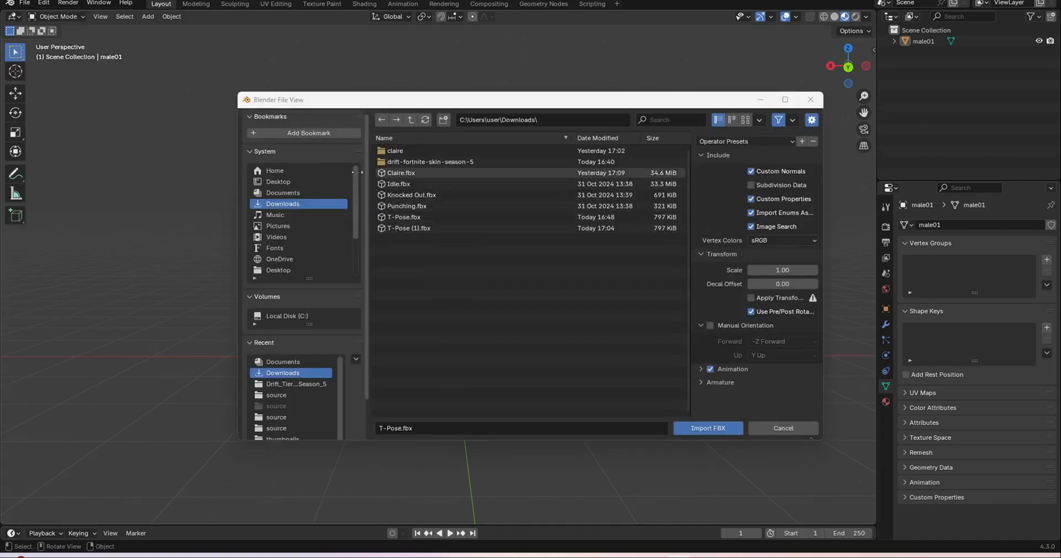
mouse_move(406, 206)
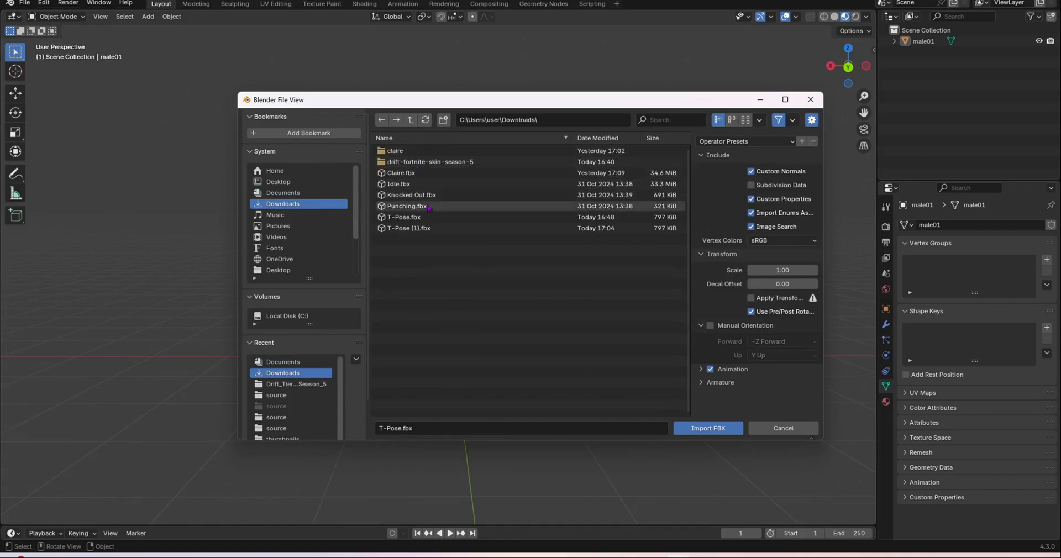
click(708, 428)
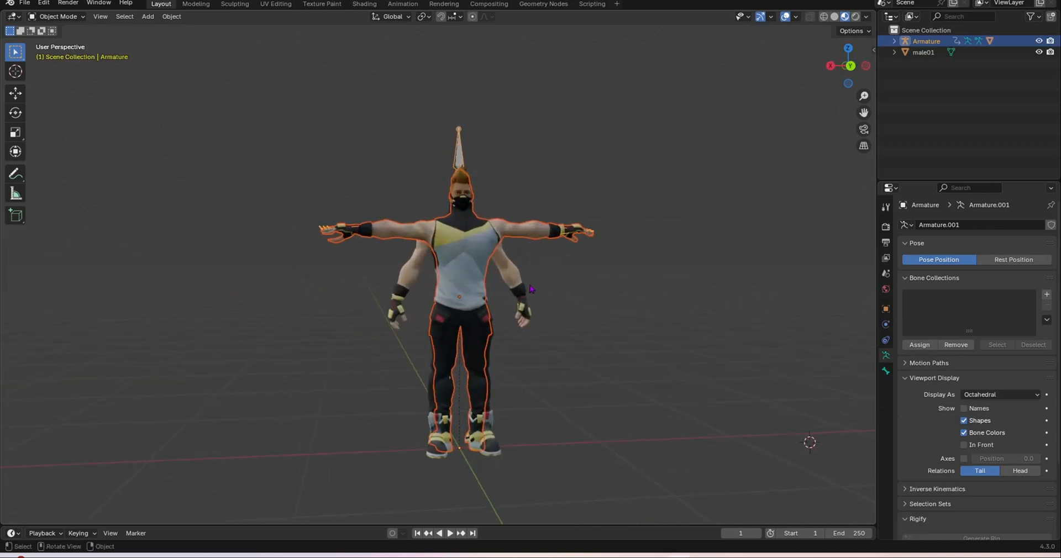
- Hide the original male01 mesh and zoom in on the armature with bones shown In Front
click(923, 52)
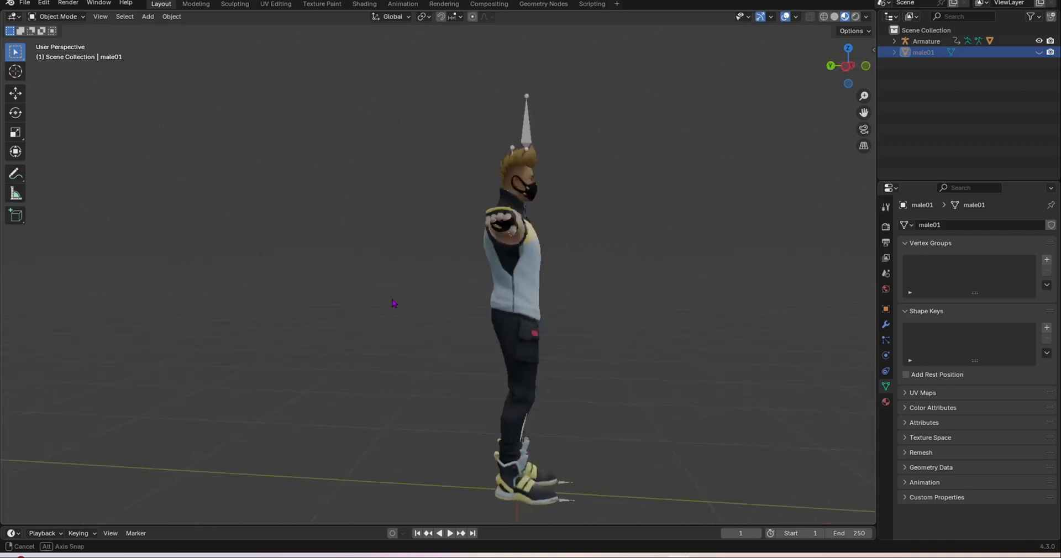
drag(527, 298, 392, 304)
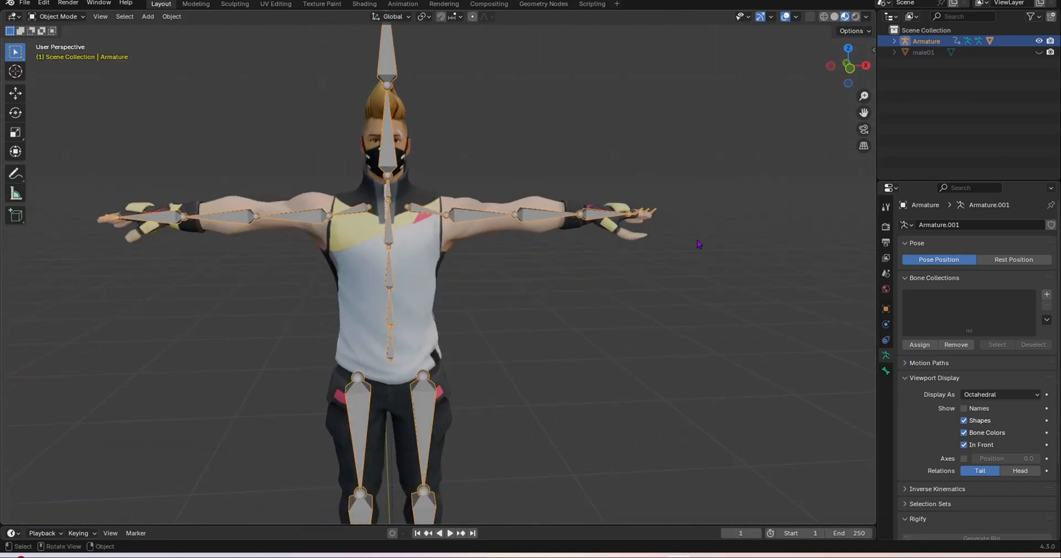
scroll(down, 3)
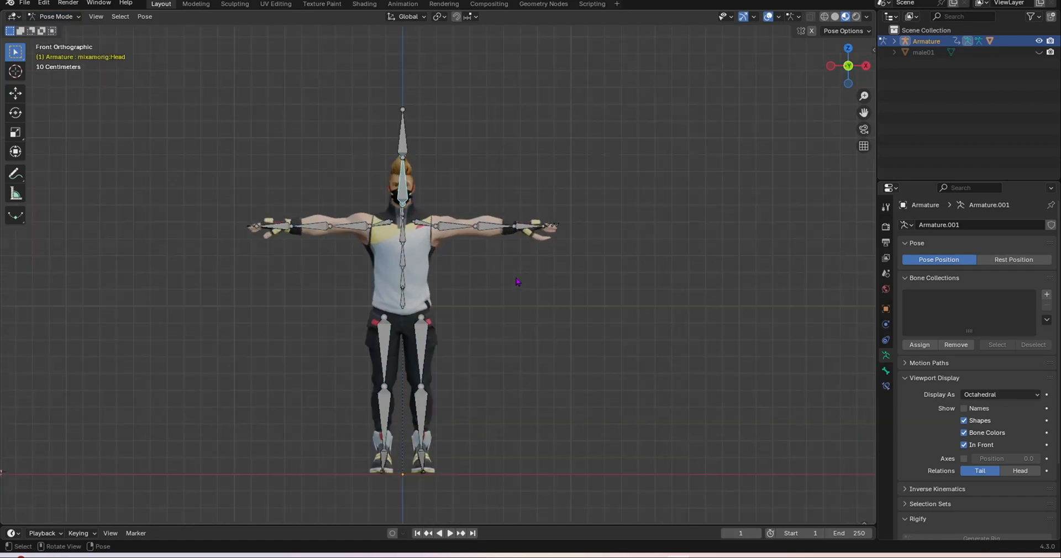
- Trackball-rotate the LeftForeArm bone to bend the arm out of the T-pose
key(r)
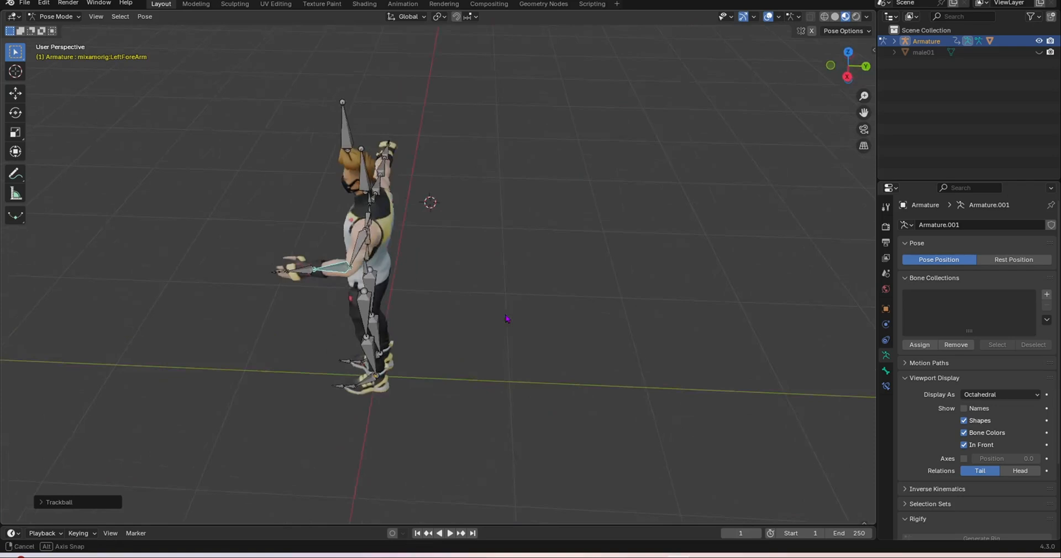
drag(507, 318, 463, 368)
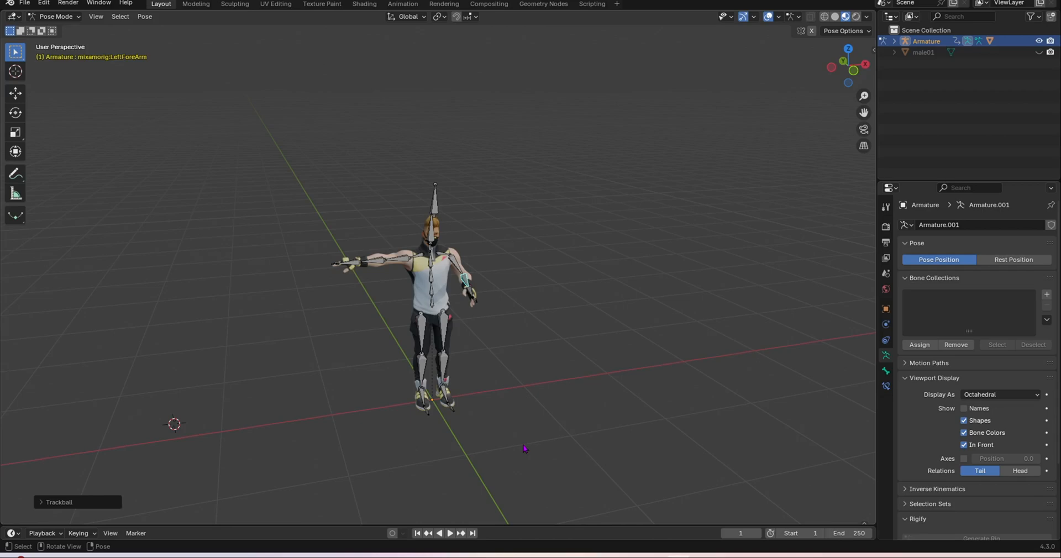
mouse_move(639, 548)
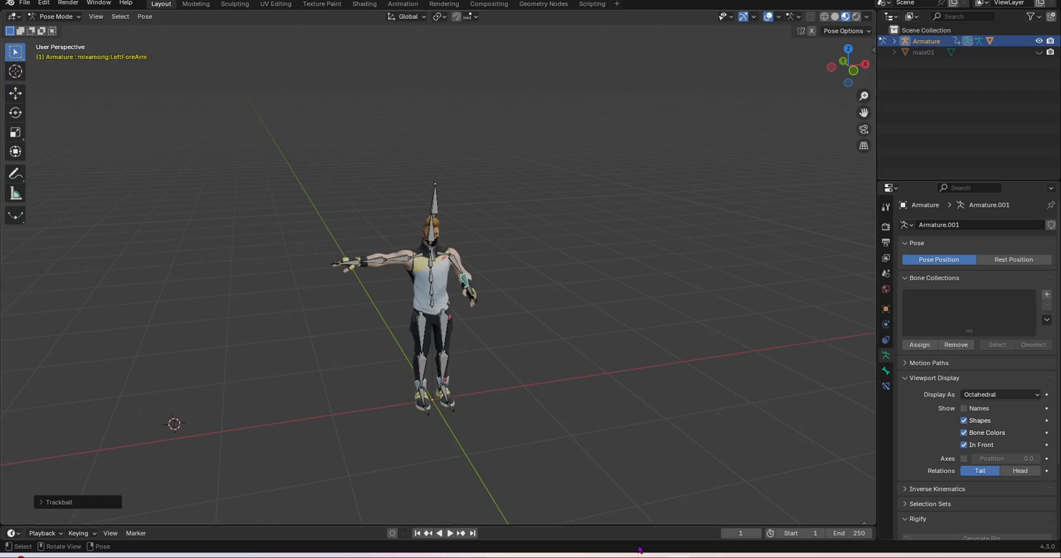